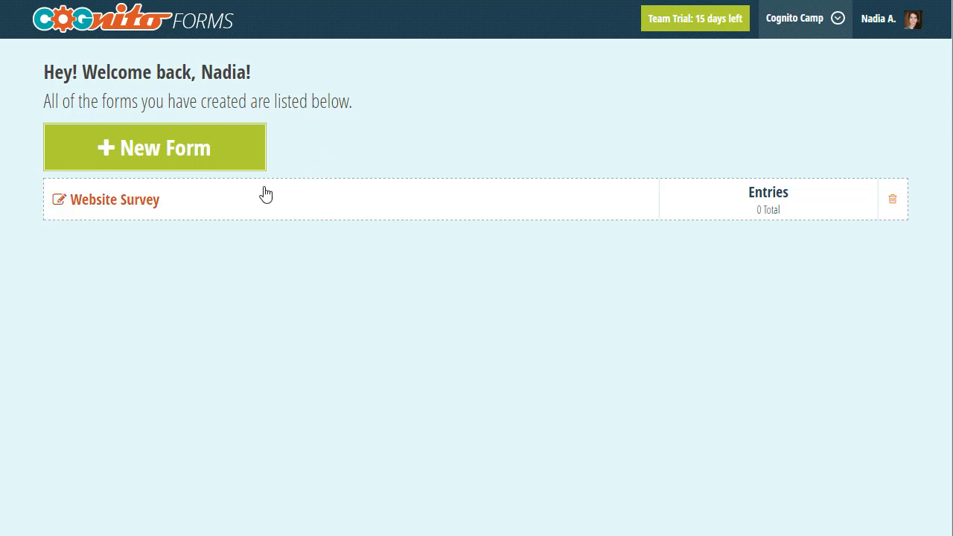
Step: Open the Website Survey form in the builder and scroll through its six questions
{"action": "left_click", "coordinate": [114, 200]}
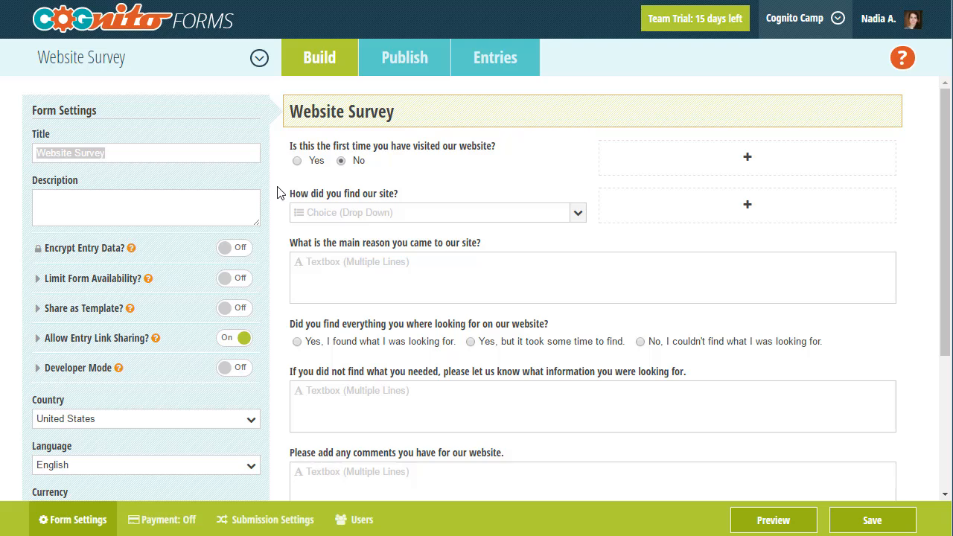
{"action": "scroll", "scroll_direction": "down", "scroll_amount": 3}
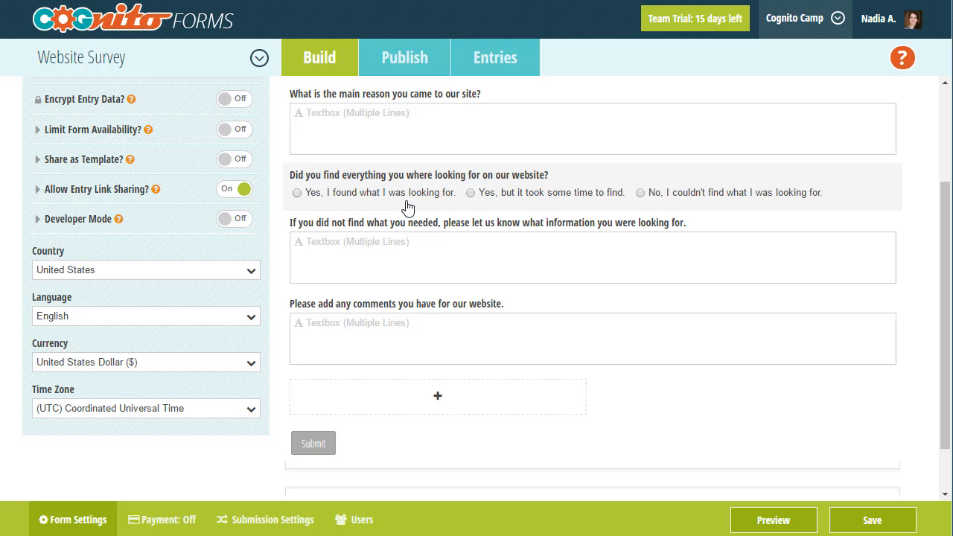
Step: Select the 'Did you find everything…' radio-button question to view its field settings
{"action": "left_click", "coordinate": [419, 186]}
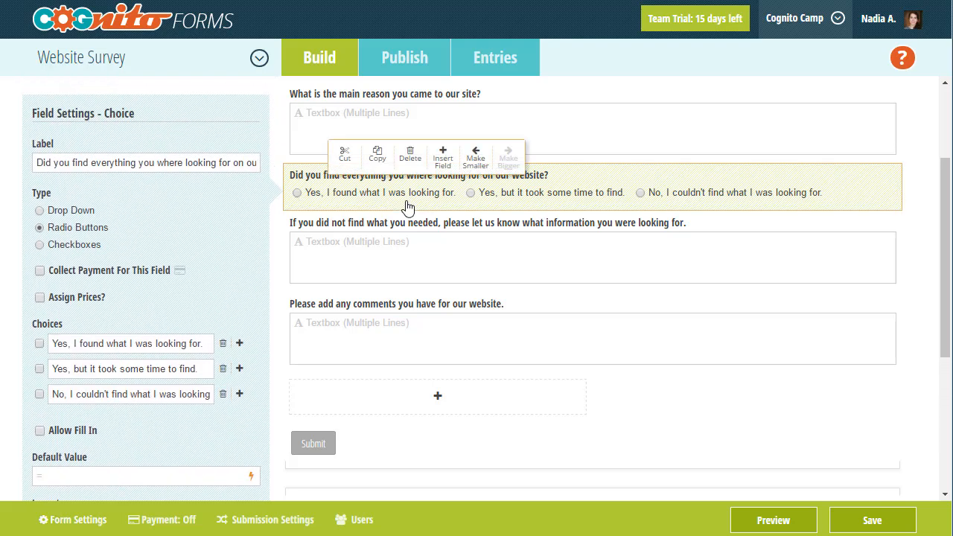
{"action": "mouse_move", "coordinate": [417, 248]}
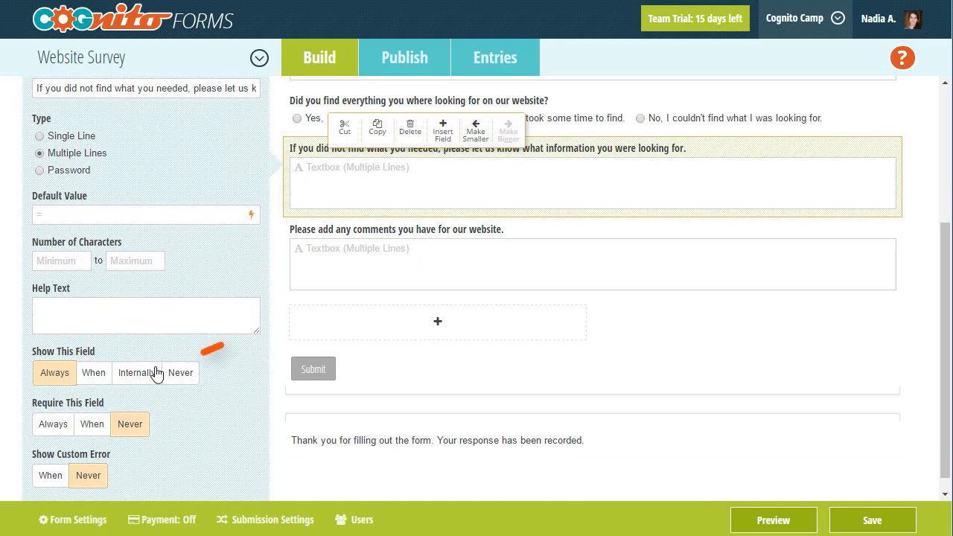
Step: Show the textbox when DidYouFindEverything is 'Yes, but it took some time'
{"action": "left_click", "coordinate": [92, 372]}
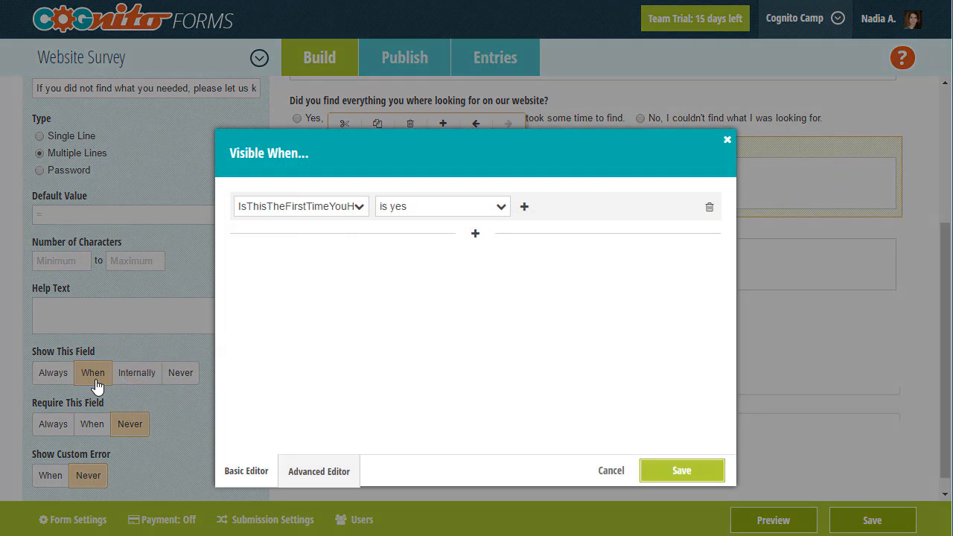
{"action": "mouse_move", "coordinate": [365, 294]}
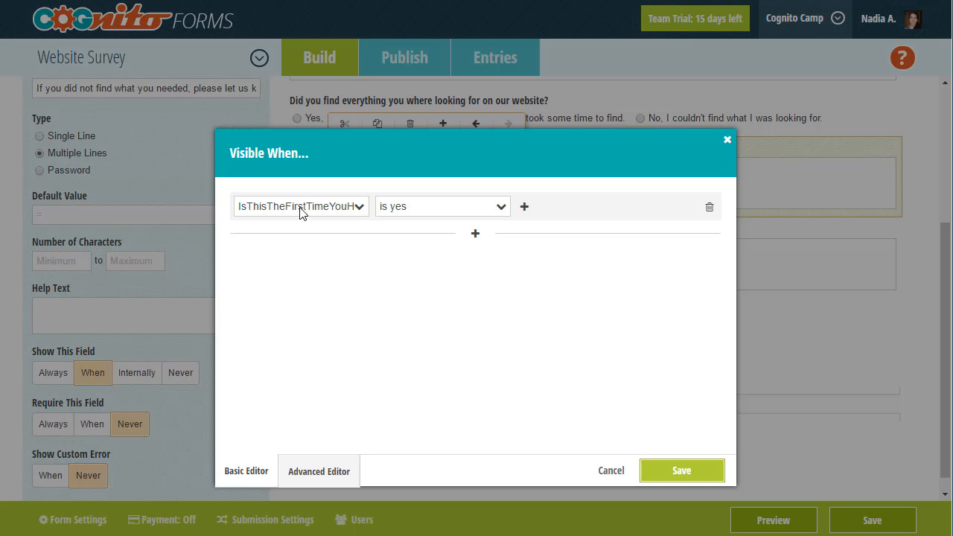
{"action": "left_click", "coordinate": [301, 207]}
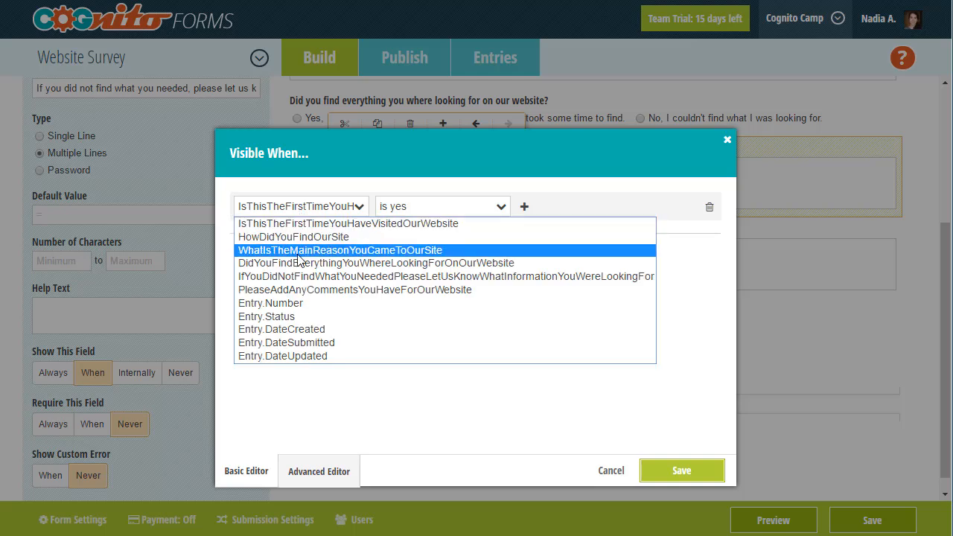
{"action": "left_click", "coordinate": [376, 263]}
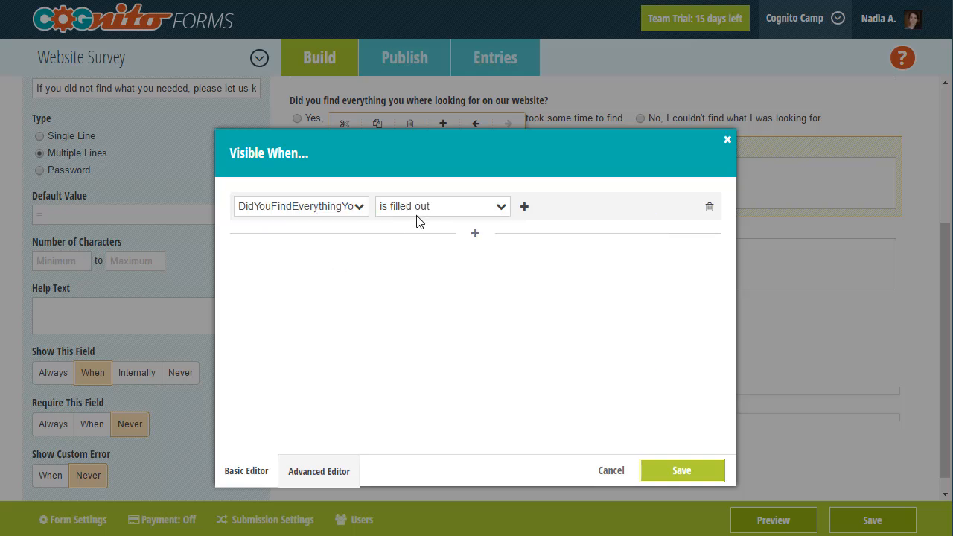
{"action": "left_click", "coordinate": [442, 206]}
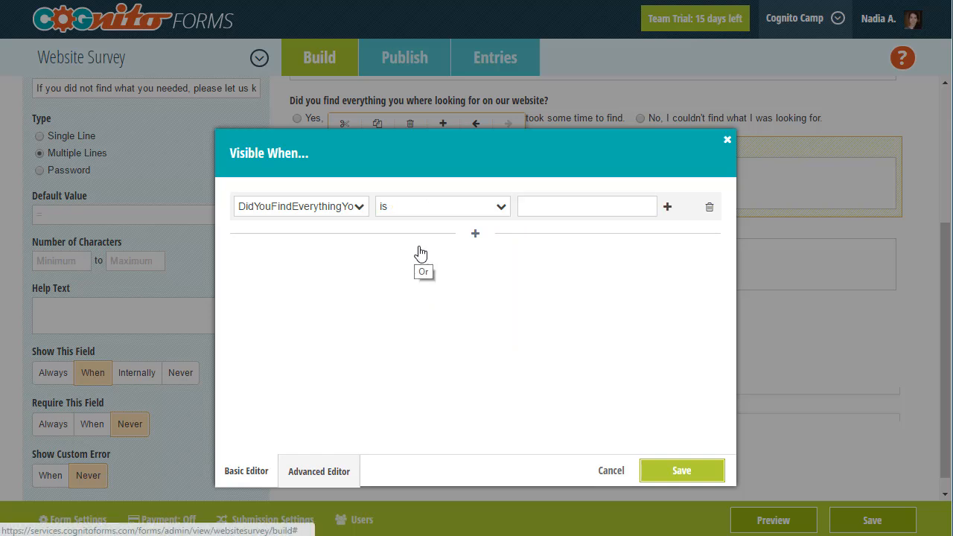
{"action": "type", "text": "Yes, but it"}
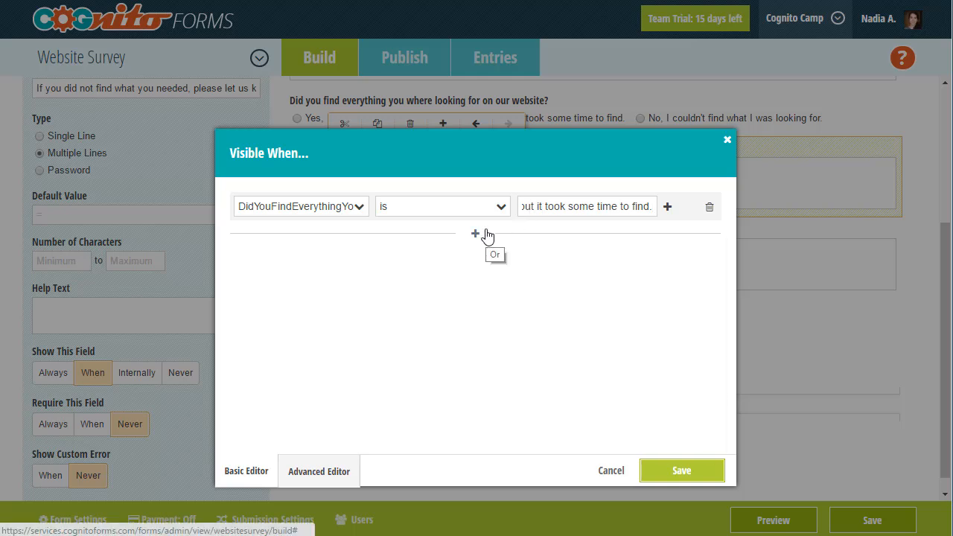
Step: Add an OR rule for 'No, I couldn't find', remove extra conditions, and save
{"action": "left_click", "coordinate": [475, 234]}
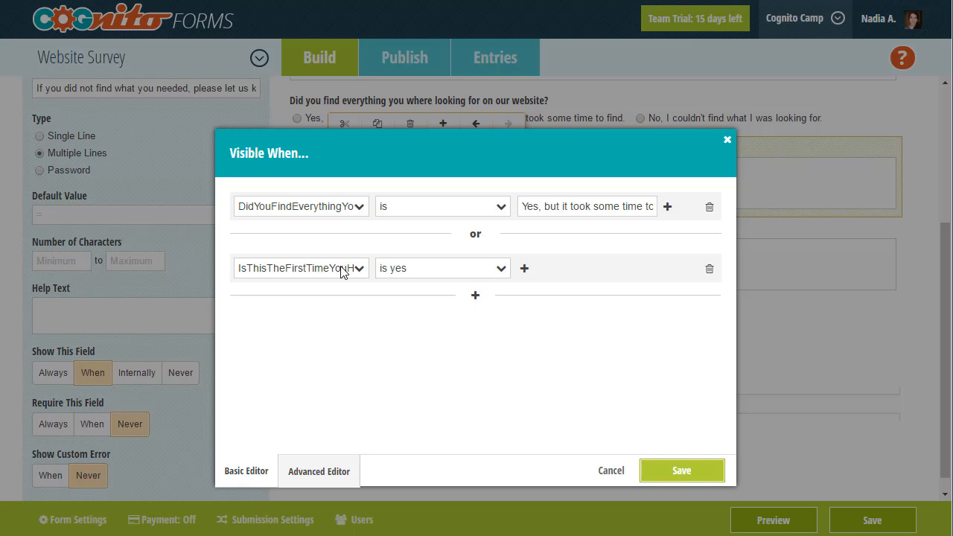
{"action": "left_click", "coordinate": [300, 268]}
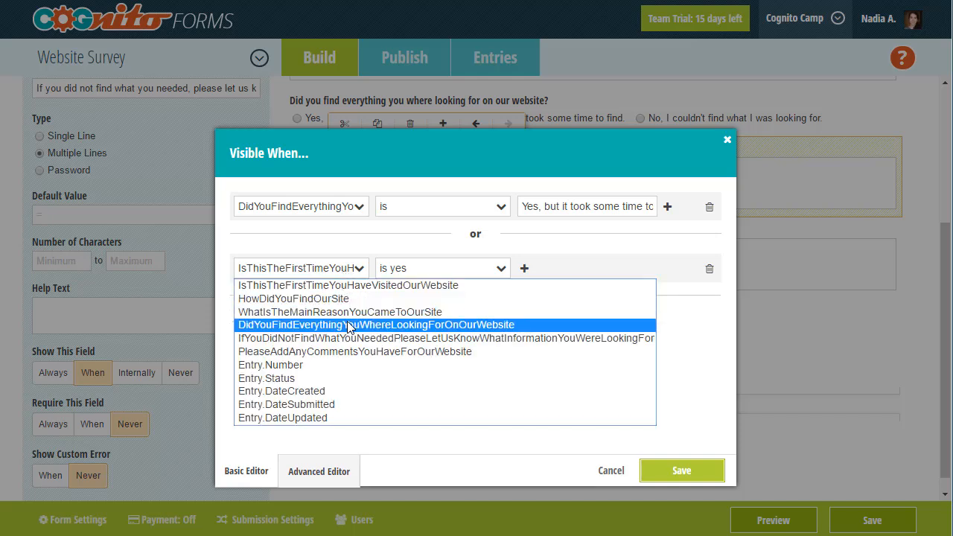
{"action": "left_click", "coordinate": [374, 325]}
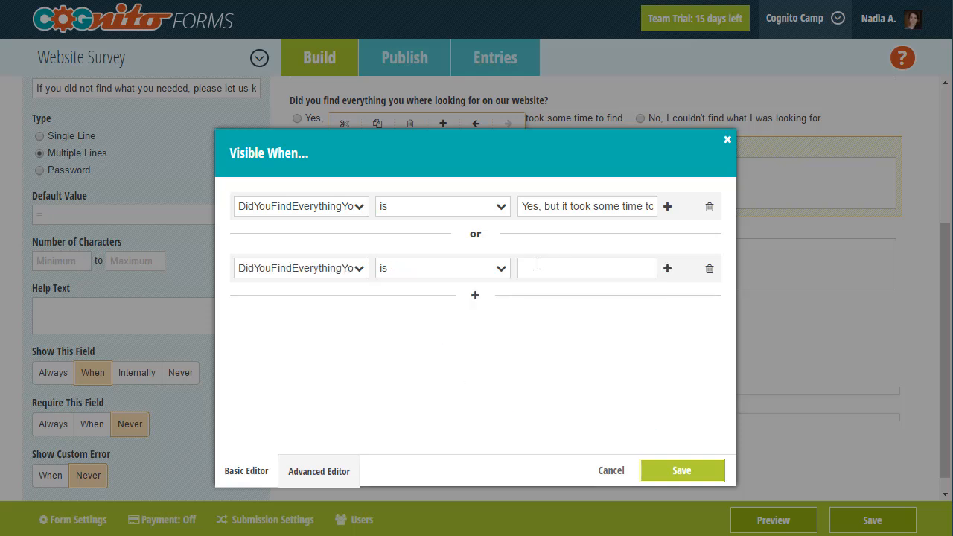
{"action": "type", "text": "No, I couldn't"}
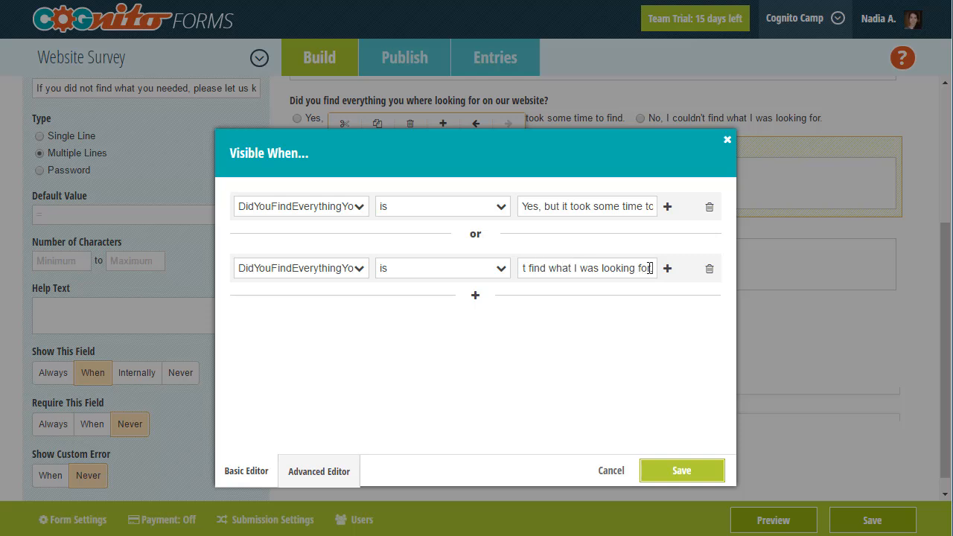
{"action": "left_click", "coordinate": [668, 268]}
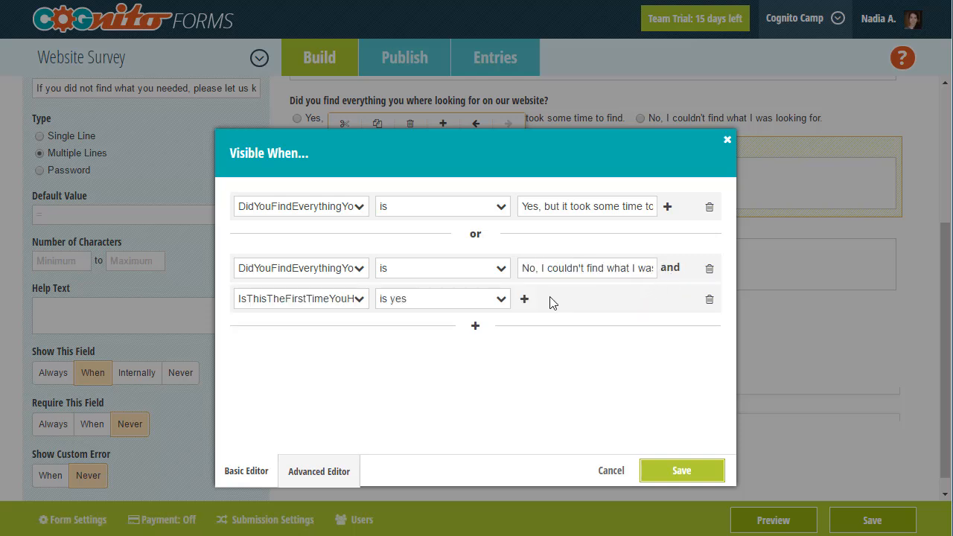
{"action": "left_click", "coordinate": [524, 298]}
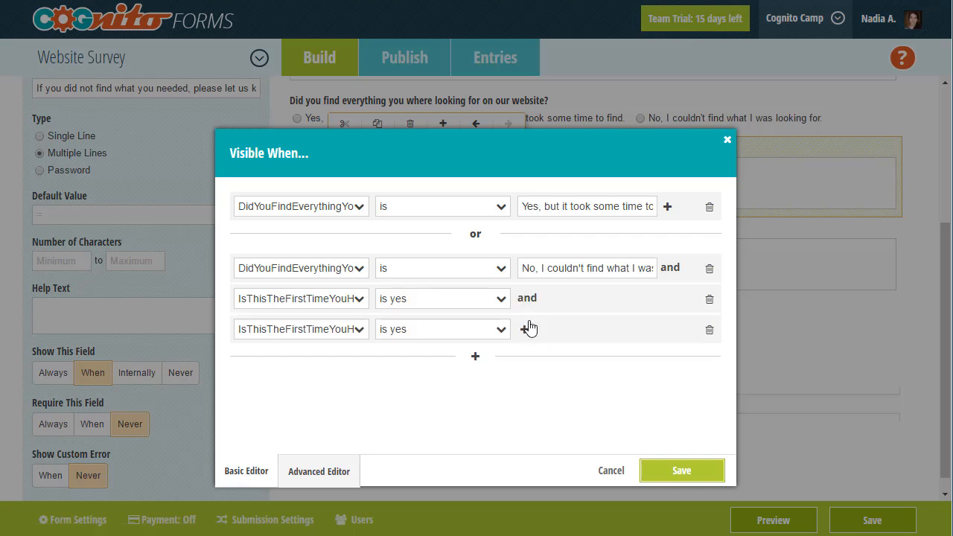
{"action": "left_click", "coordinate": [529, 329]}
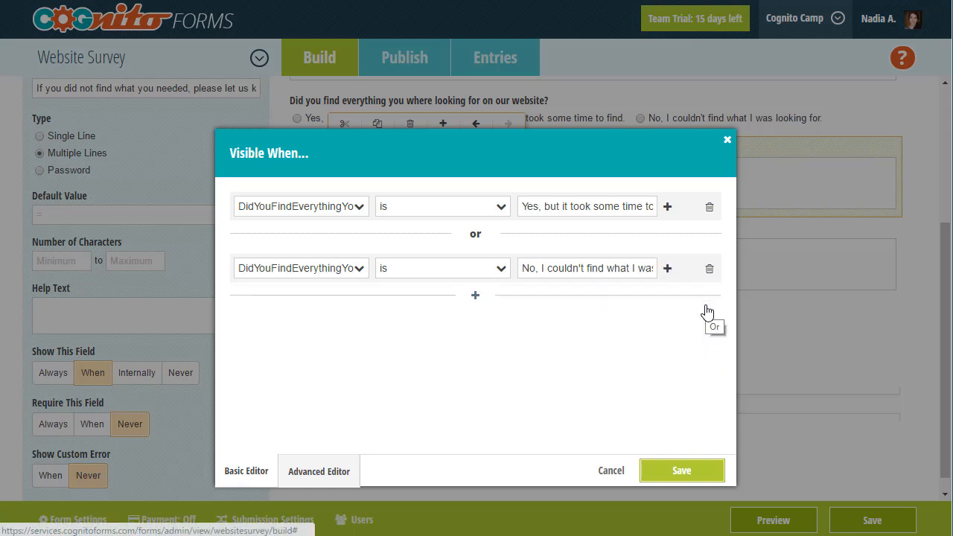
{"action": "left_click", "coordinate": [681, 470]}
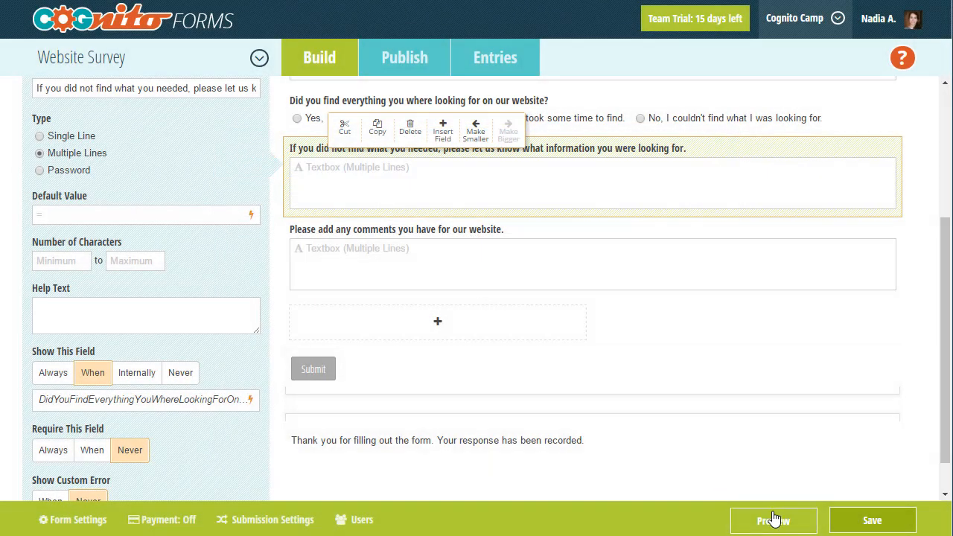
Step: Preview the form testing all three answers, then add a section below comments
{"action": "left_click", "coordinate": [773, 520]}
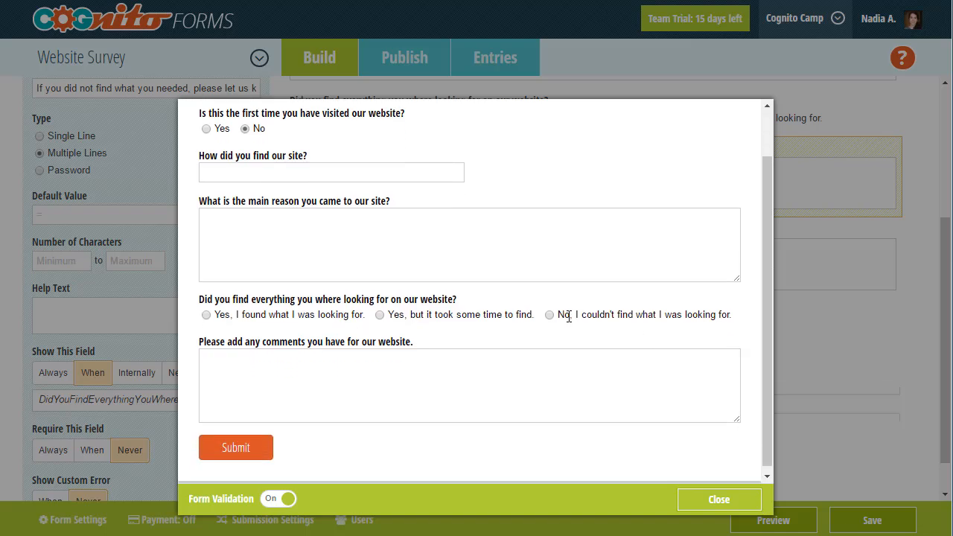
{"action": "mouse_move", "coordinate": [503, 324]}
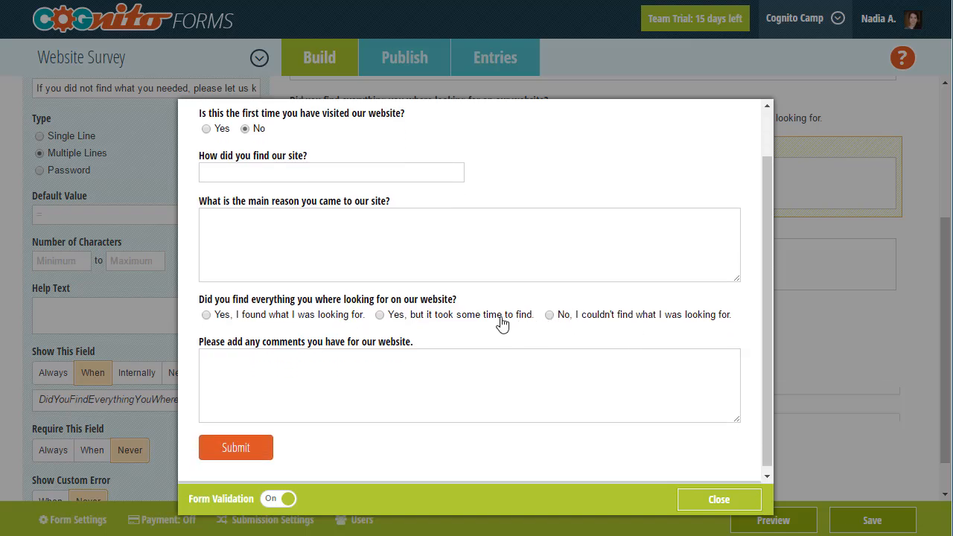
{"action": "left_click", "coordinate": [380, 314]}
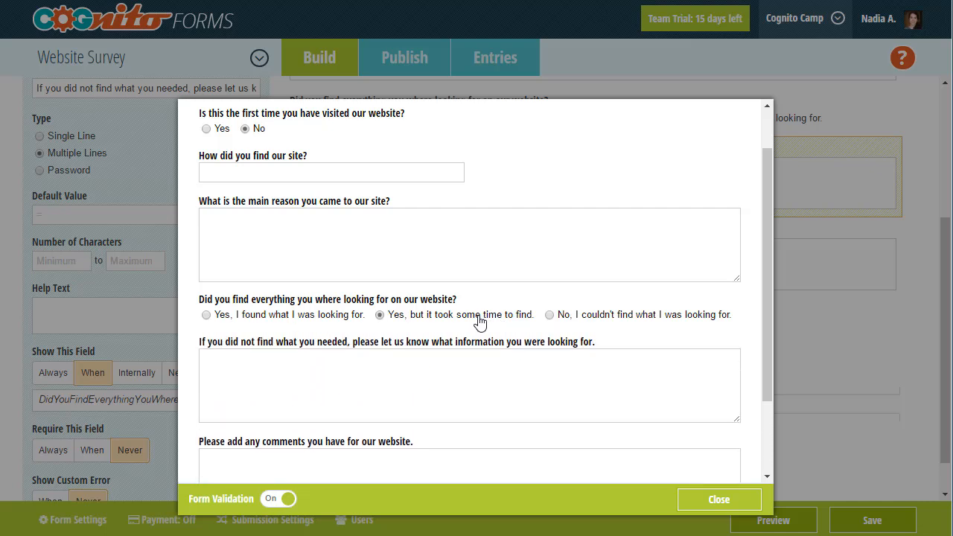
{"action": "left_click", "coordinate": [550, 314]}
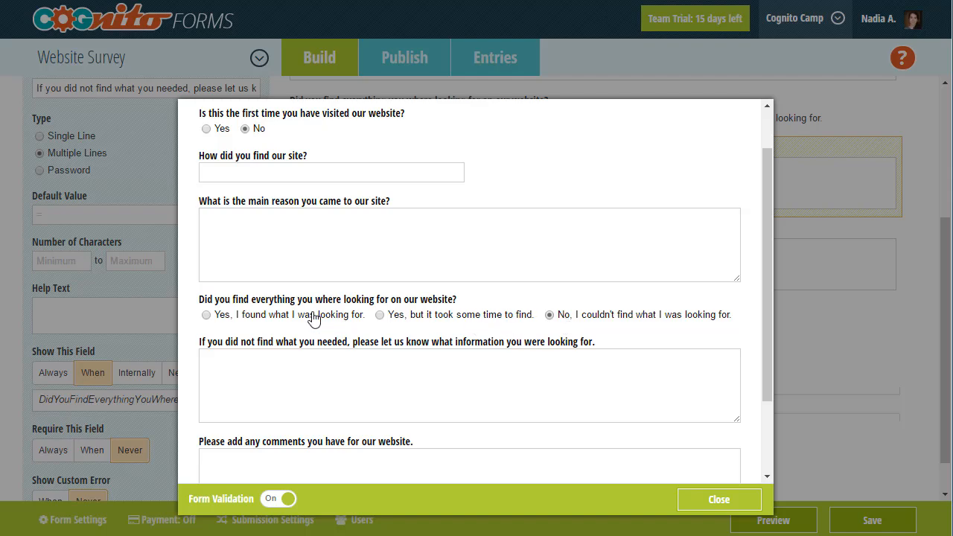
{"action": "left_click", "coordinate": [206, 314]}
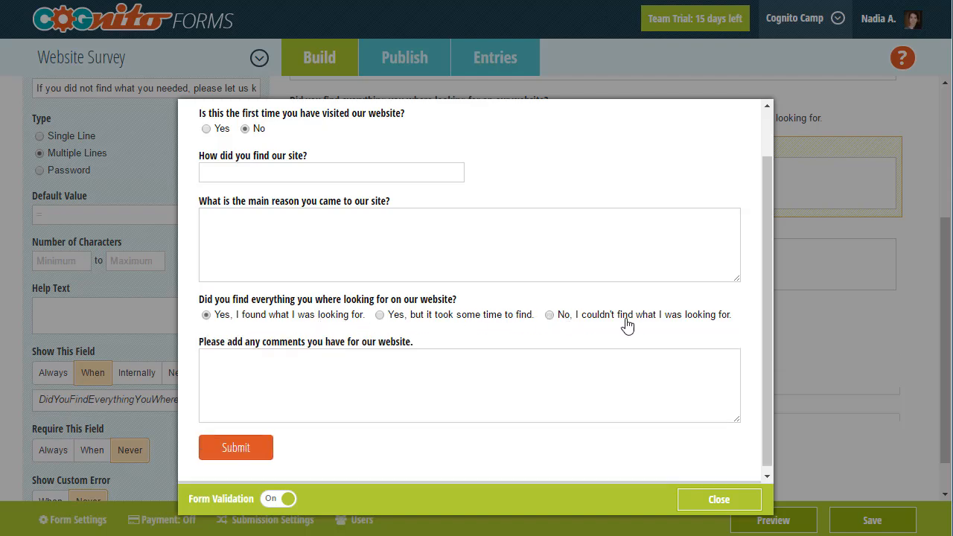
{"action": "left_click", "coordinate": [718, 499]}
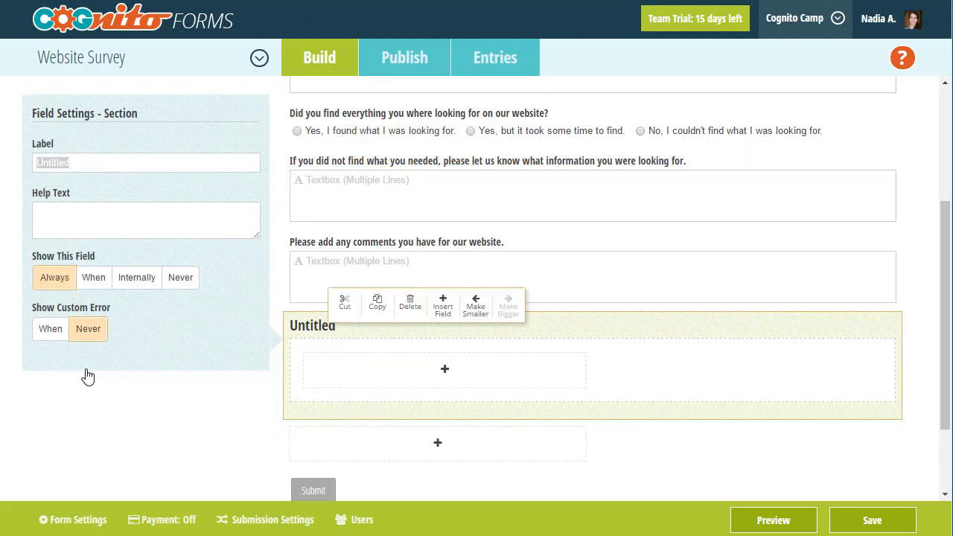
Step: Add a page break after the section and a single-line textbox inside it
{"action": "left_click", "coordinate": [94, 277]}
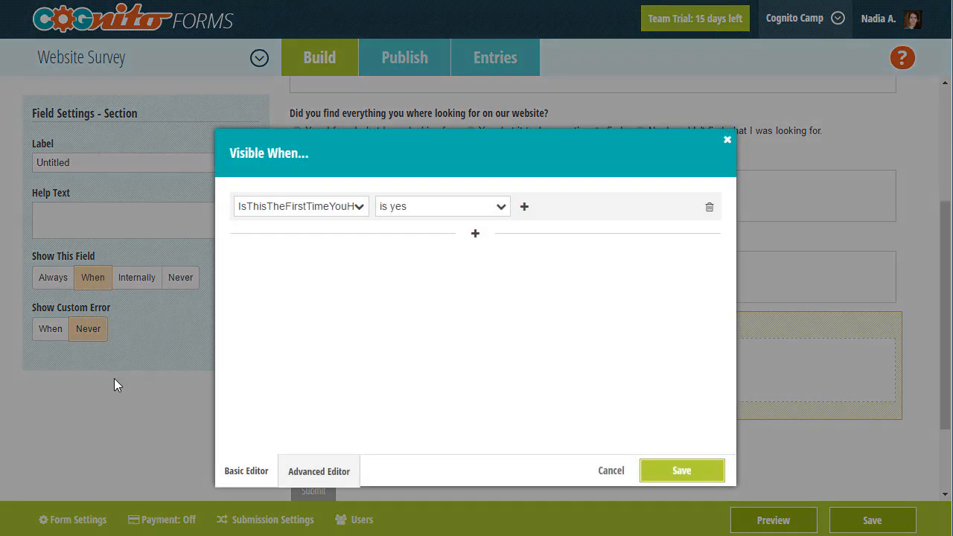
{"action": "left_click", "coordinate": [611, 469]}
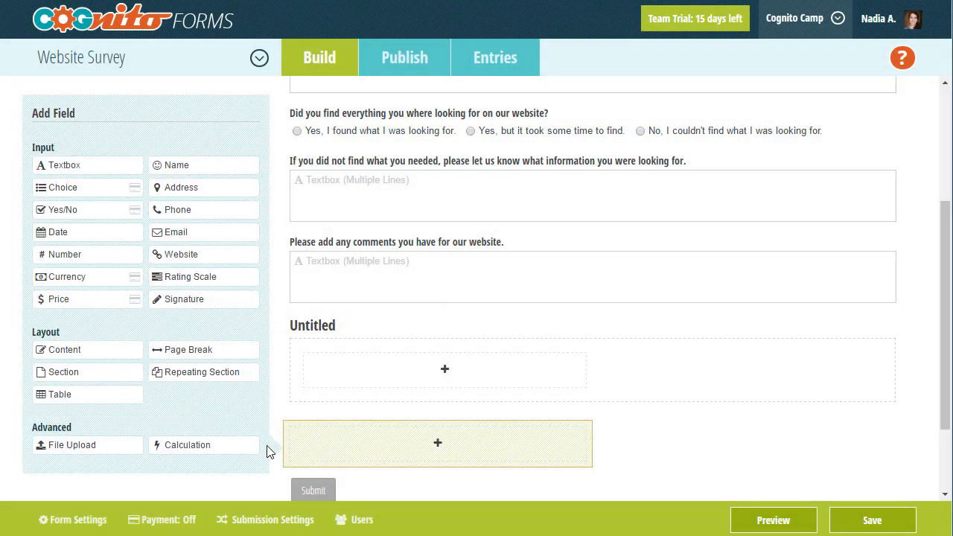
{"action": "left_click", "coordinate": [437, 443]}
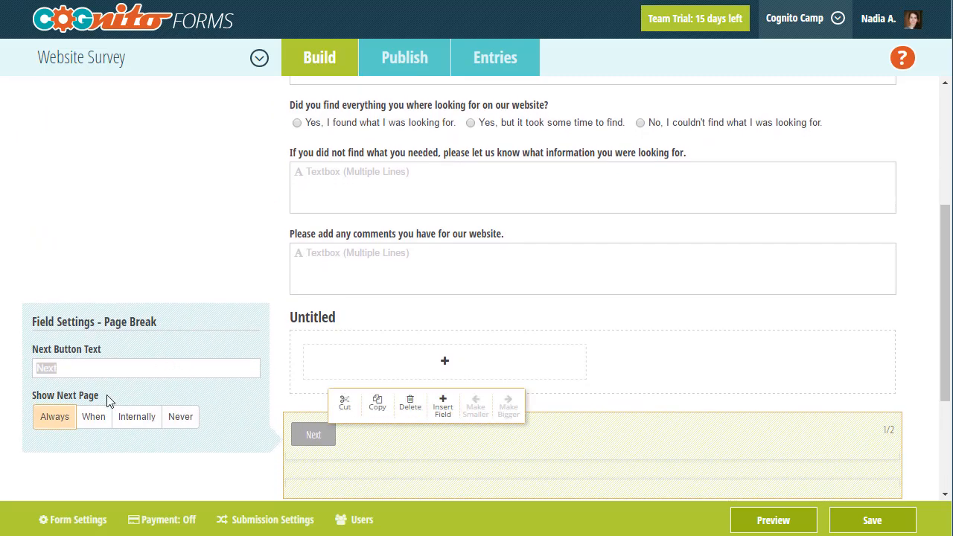
{"action": "mouse_move", "coordinate": [206, 415]}
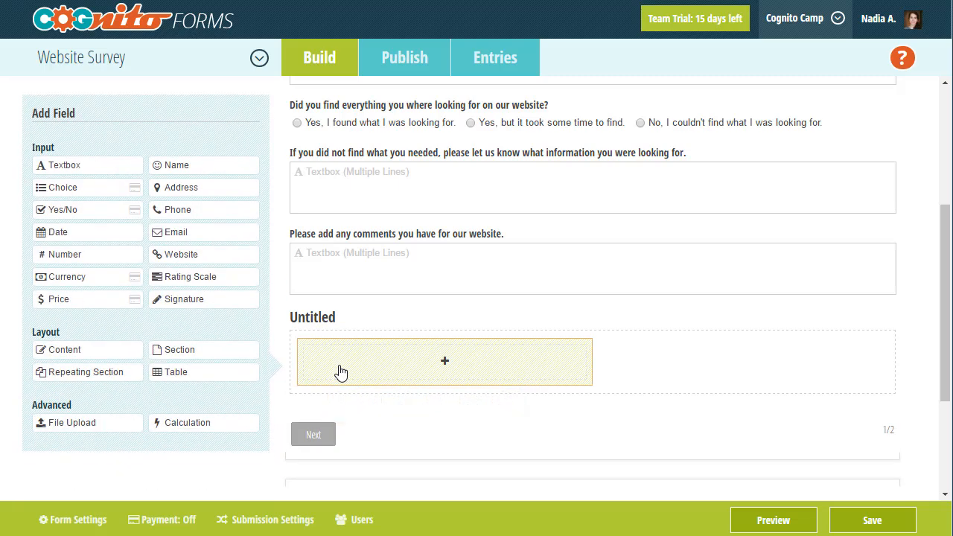
{"action": "left_click", "coordinate": [445, 362]}
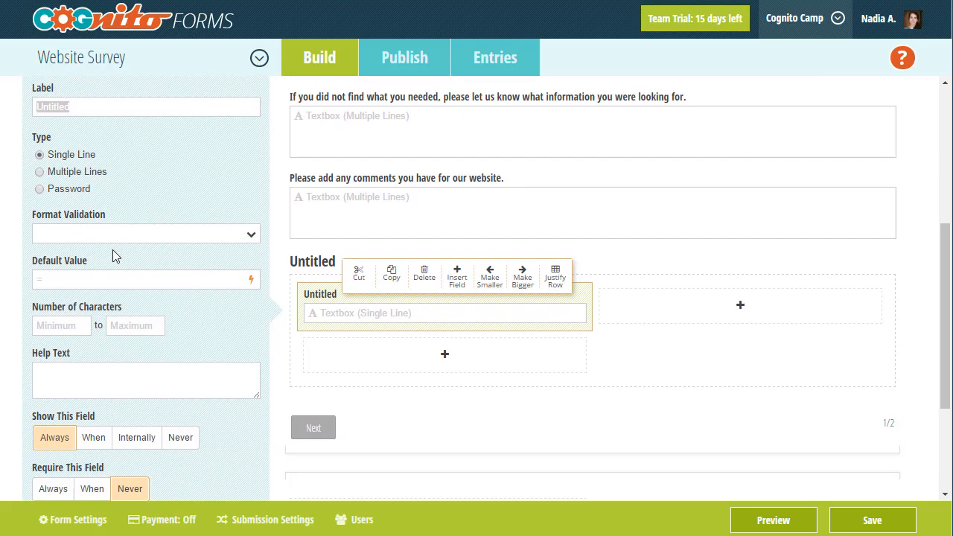
Step: Start a When condition in the Advanced Editor referencing the website-search question
{"action": "left_click", "coordinate": [92, 437]}
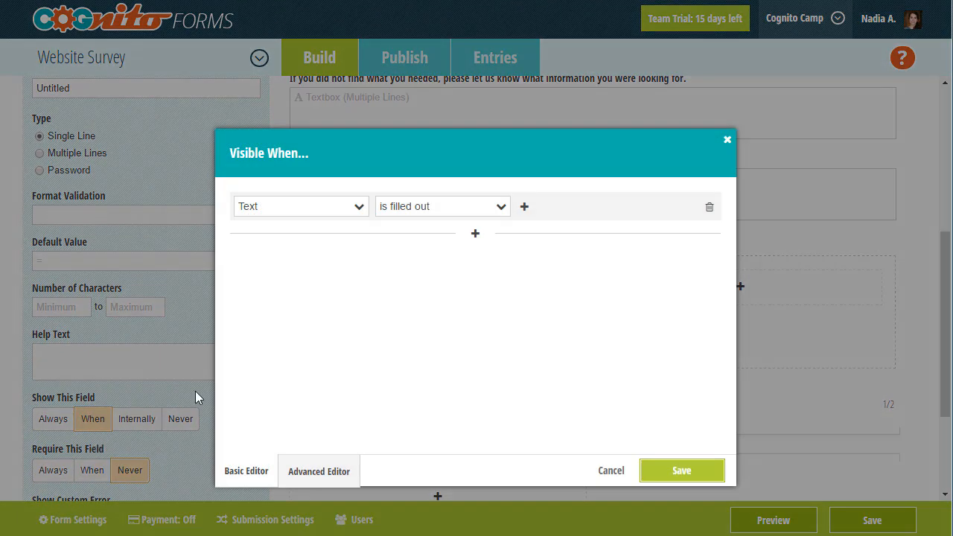
{"action": "left_click", "coordinate": [300, 206]}
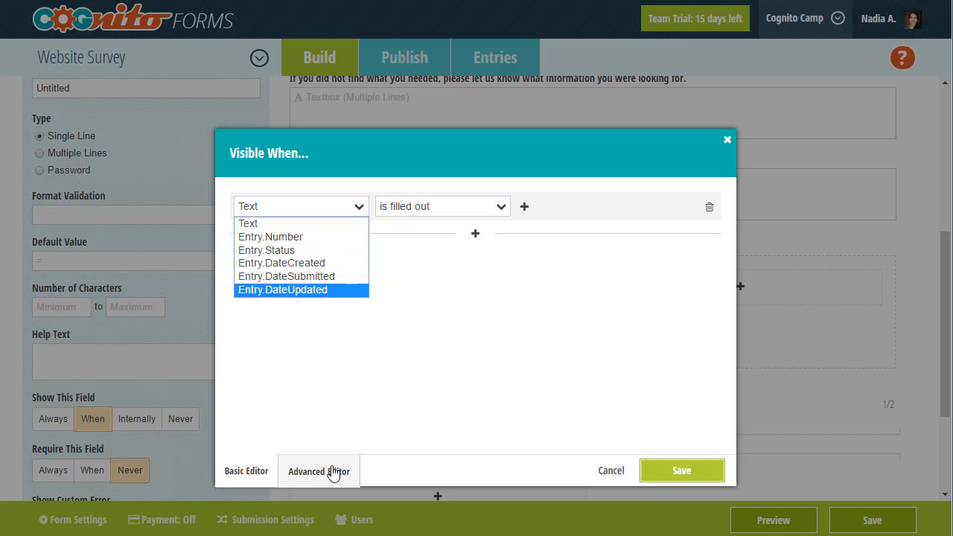
{"action": "left_click", "coordinate": [319, 471]}
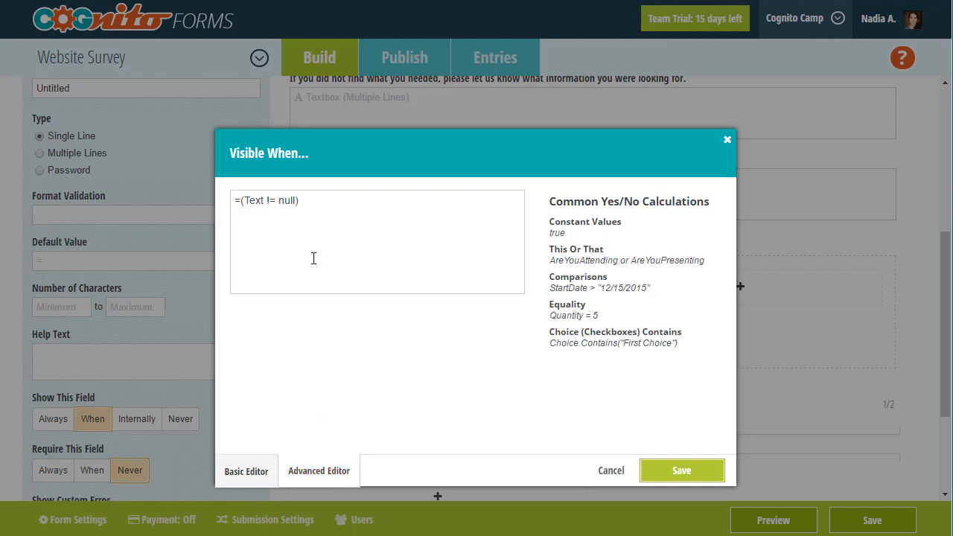
{"action": "double_click", "coordinate": [268, 201]}
{"action": "type", "text": "=Form"}
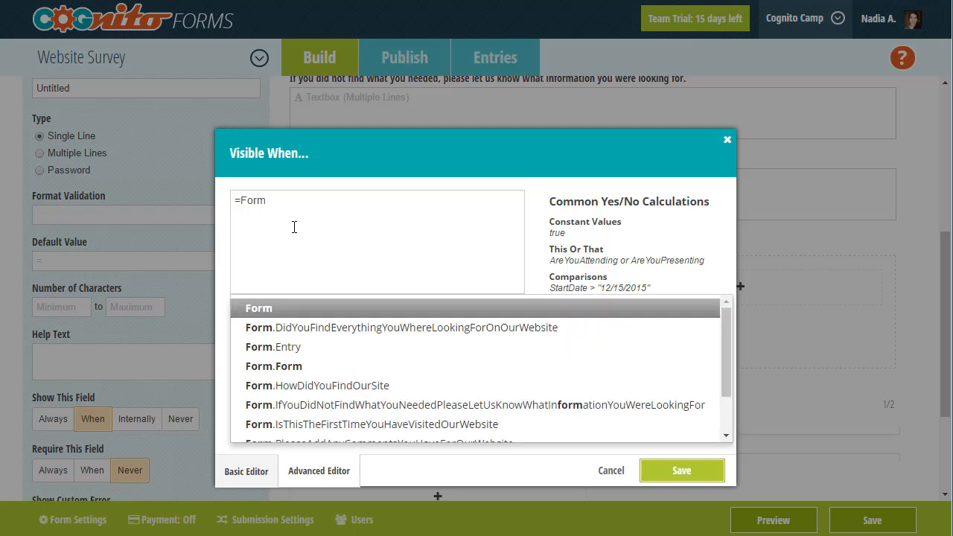
{"action": "left_click", "coordinate": [268, 200]}
{"action": "type", "text": ".DidYouFindEverythingYouWhereLookingForOnOurWebsite ="}
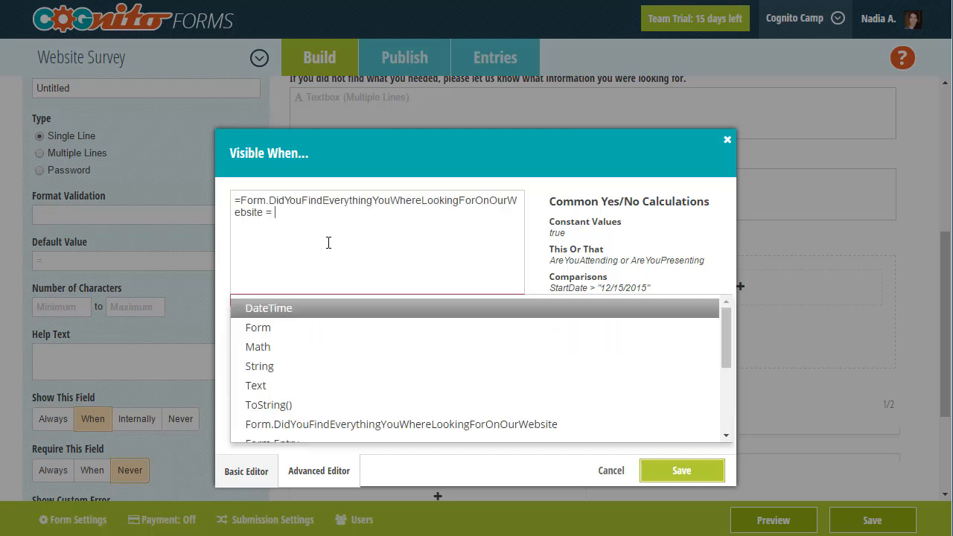
Step: Complete the expression with = "Yes, but it took some time to find." and save
{"action": "type", "text": "\"Y"}
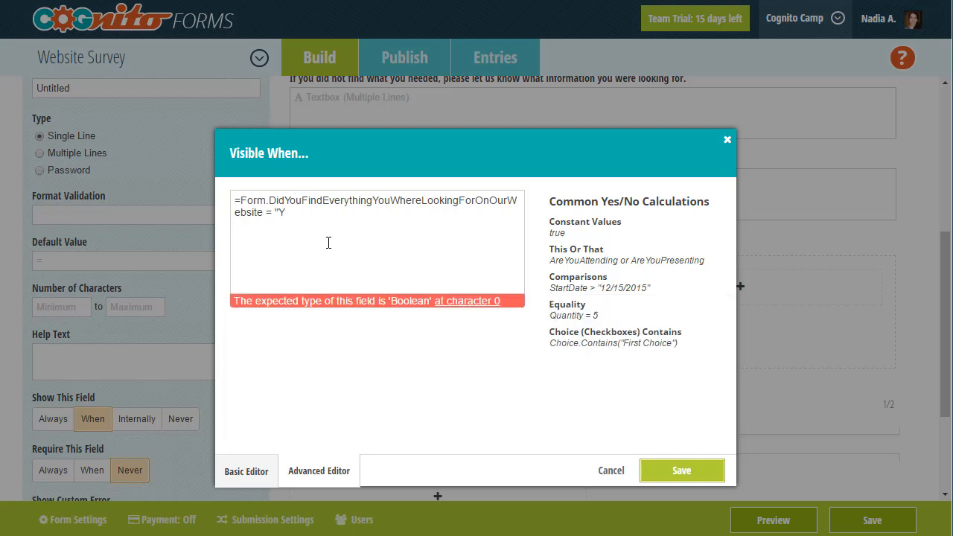
{"action": "type", "text": "es"}
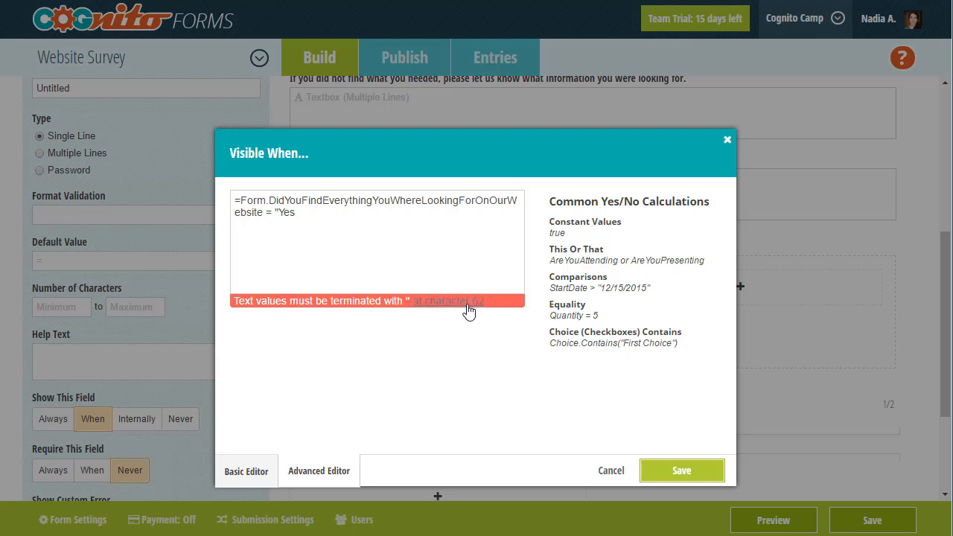
{"action": "left_click", "coordinate": [354, 222]}
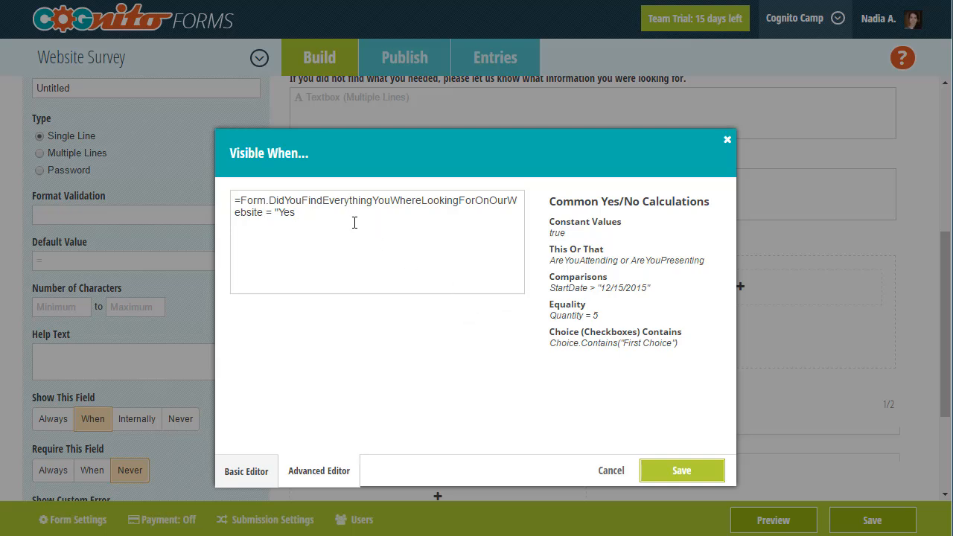
{"action": "type", "text": ", but i"}
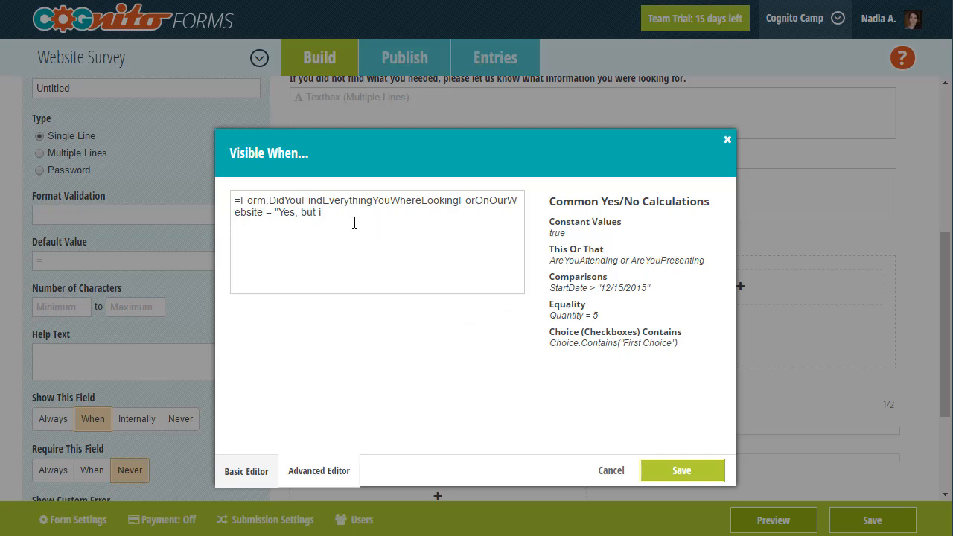
{"action": "type", "text": "t took some"}
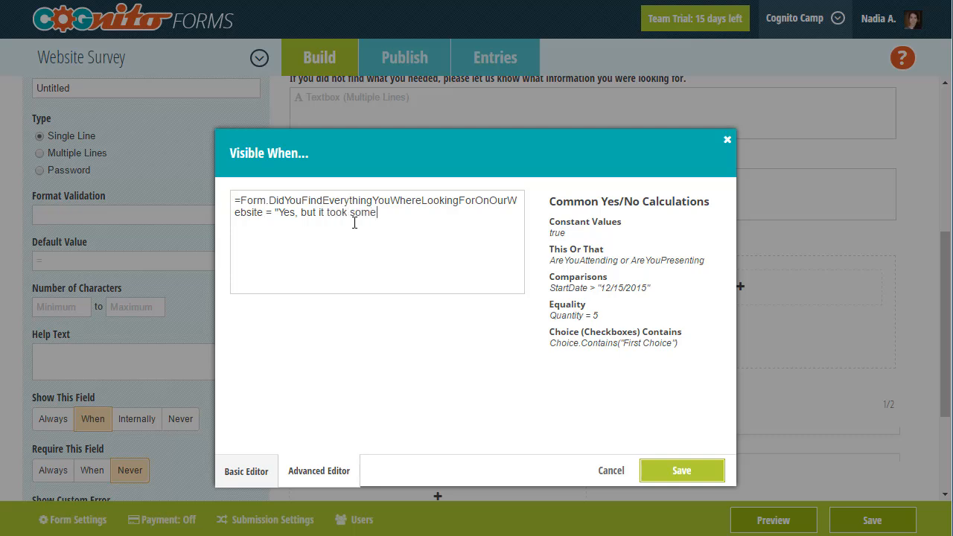
{"action": "type", "text": "time to"}
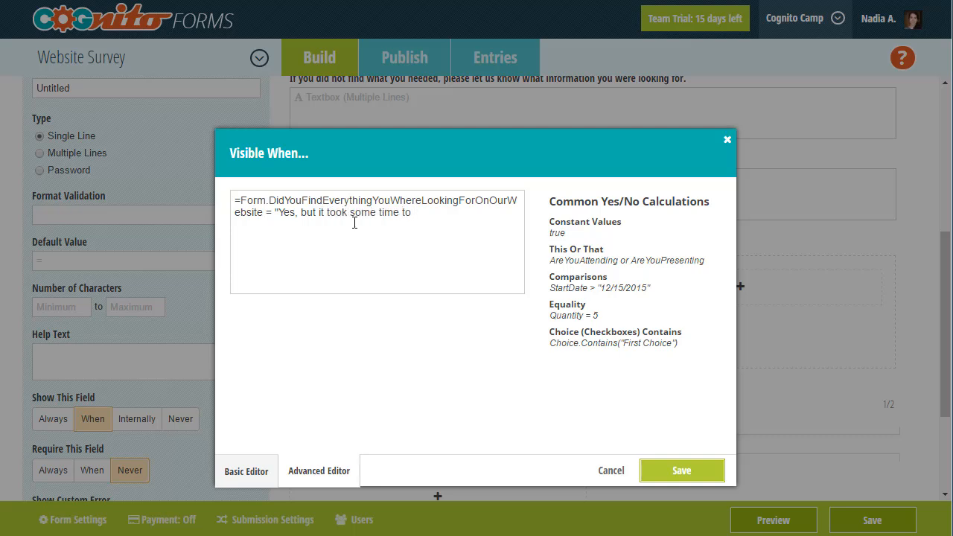
{"action": "type", "text": "find"}
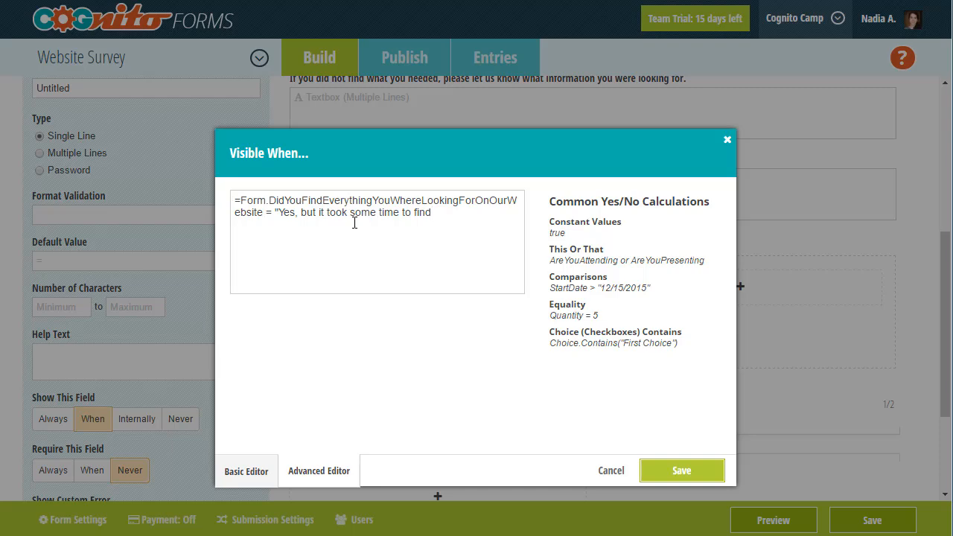
{"action": "type", "text": ".\""}
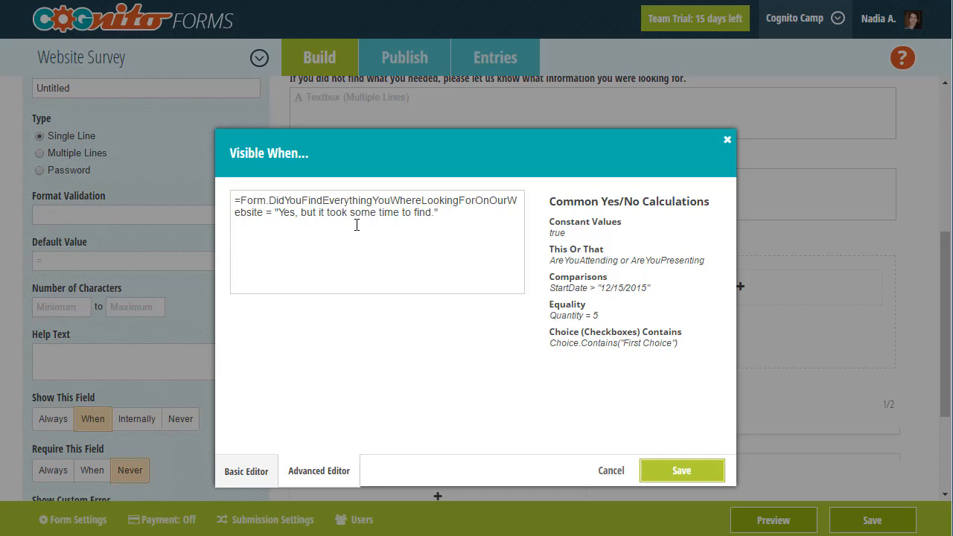
{"action": "left_click", "coordinate": [680, 470]}
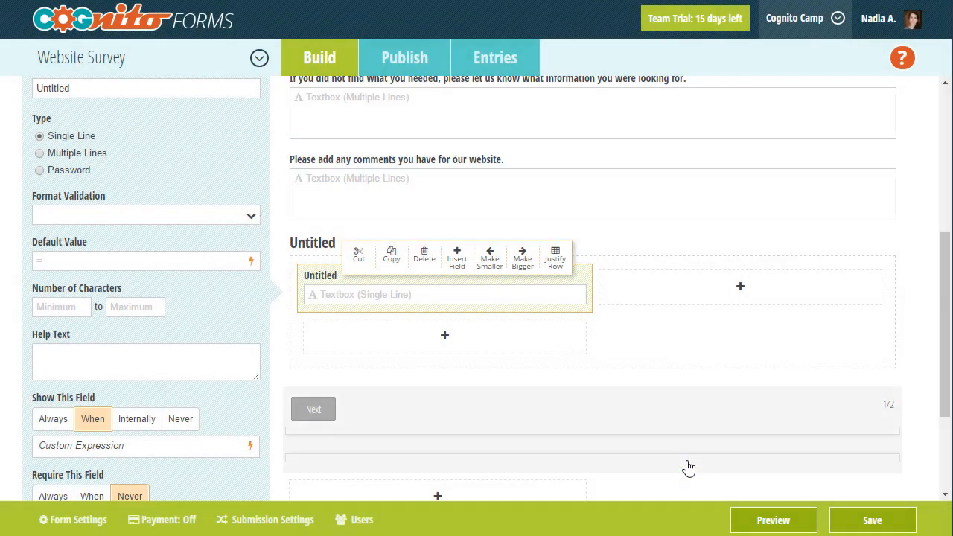
{"action": "left_click", "coordinate": [773, 520]}
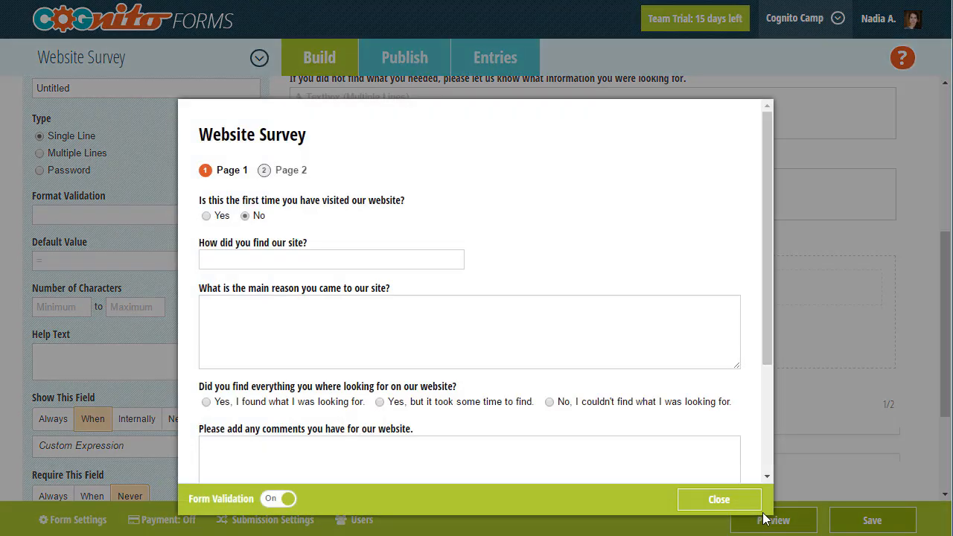
{"action": "scroll", "scroll_direction": "down", "scroll_amount": 3}
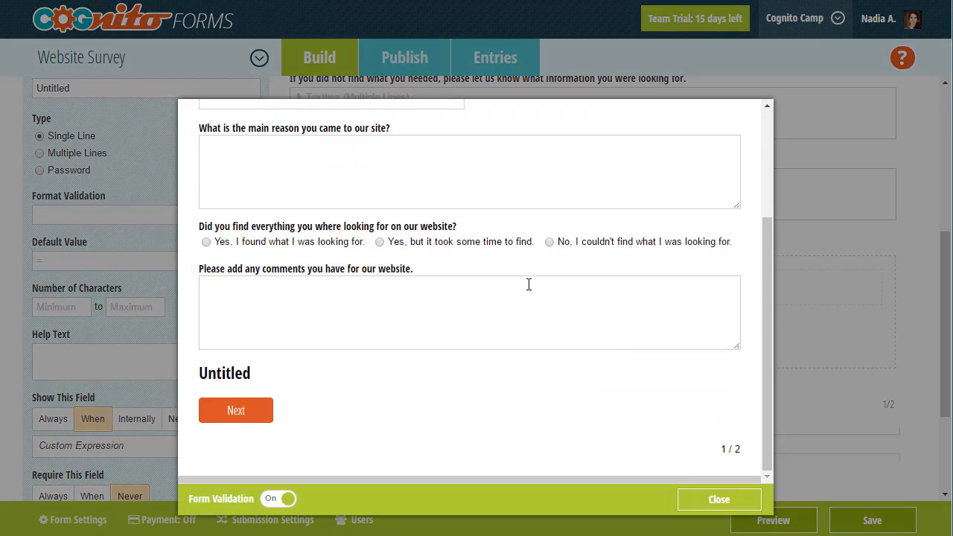
{"action": "left_click", "coordinate": [380, 221]}
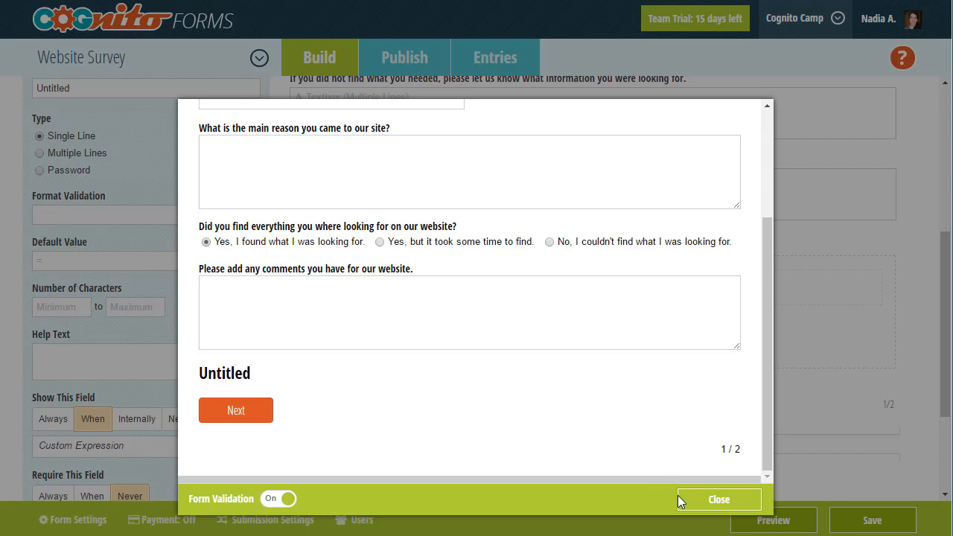
{"action": "left_click", "coordinate": [718, 499]}
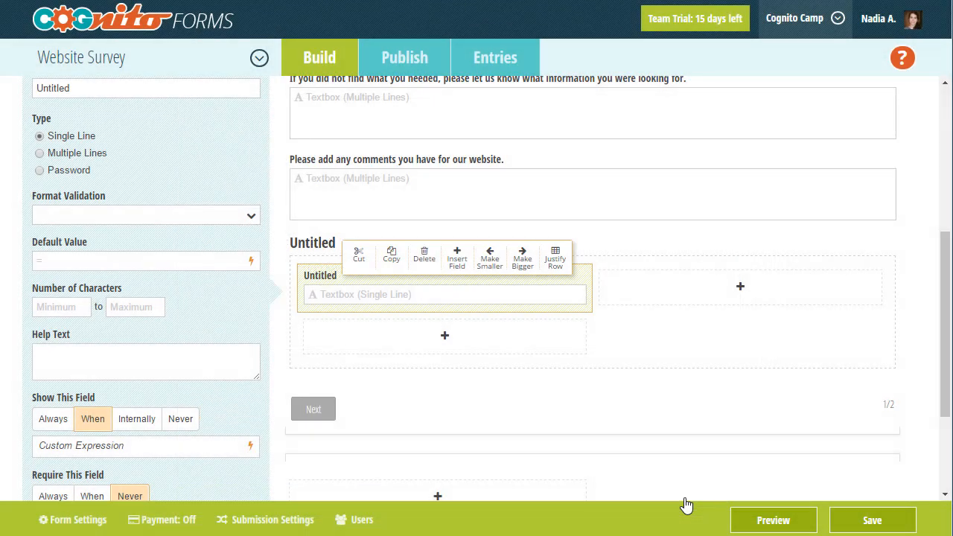